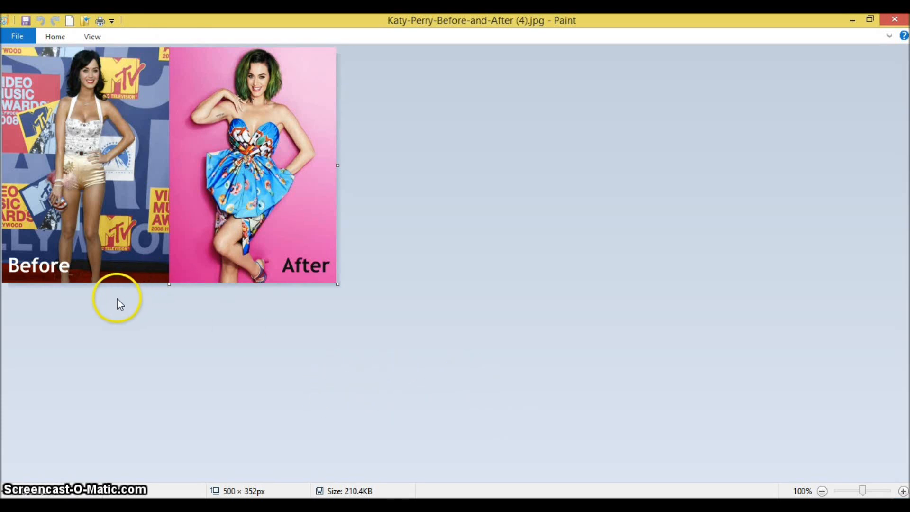
mouse_move(123, 306)
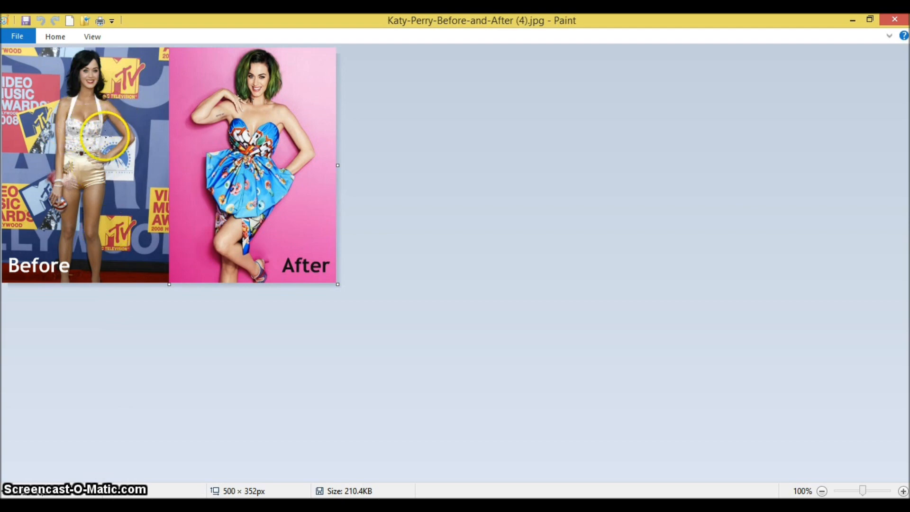
mouse_move(258, 119)
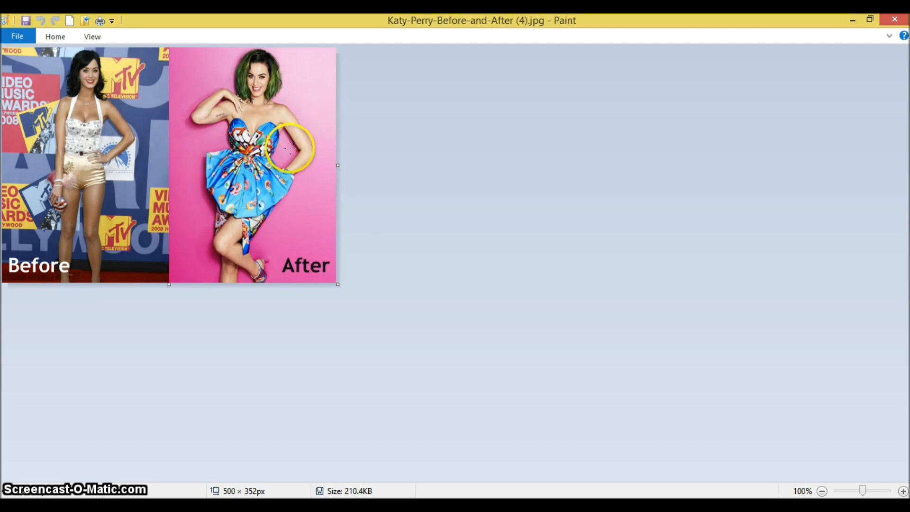
mouse_move(568, 197)
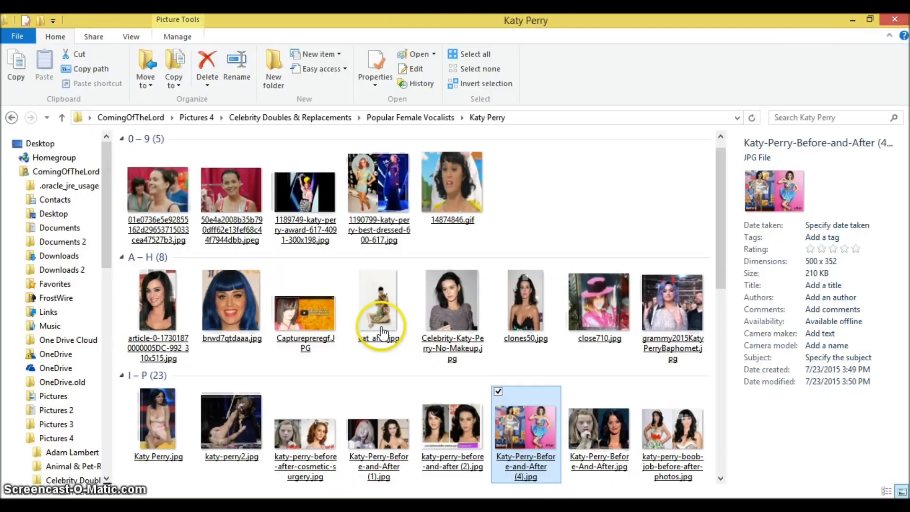
mouse_move(410, 360)
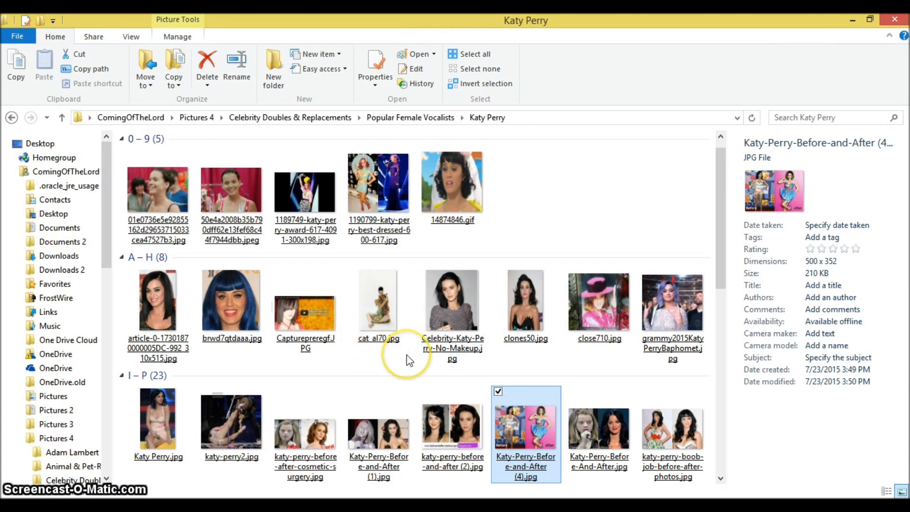
scroll(down, 3)
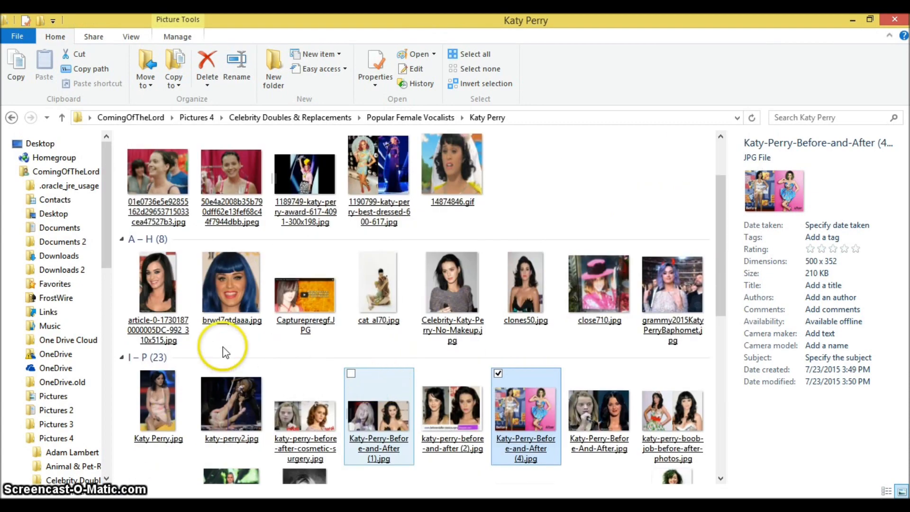
click(159, 283)
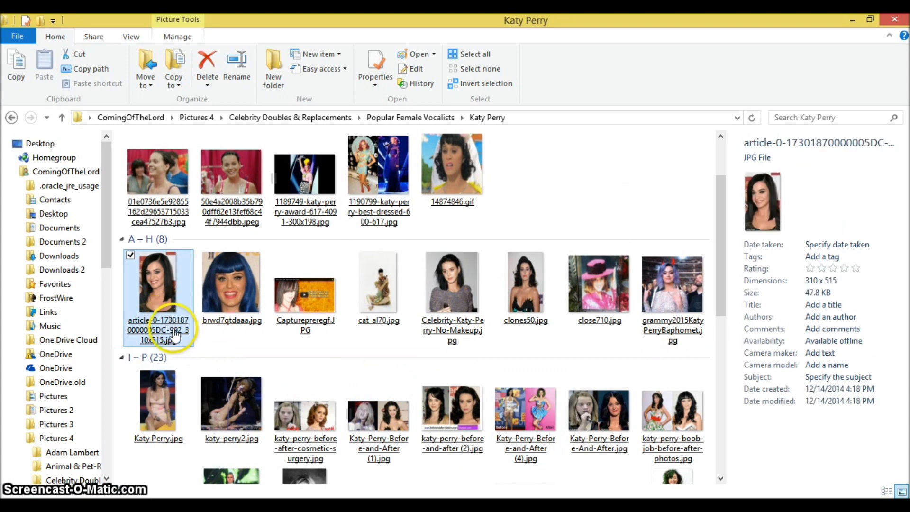
double_click(158, 282)
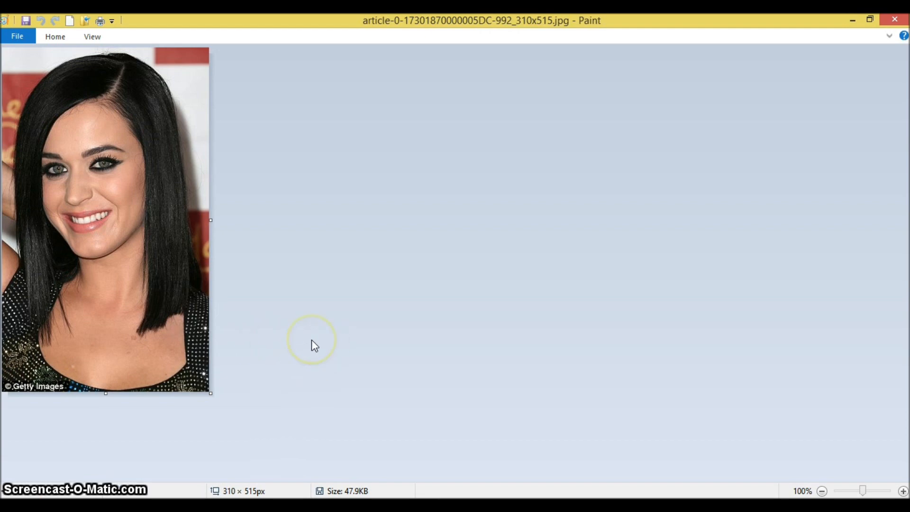
mouse_move(498, 441)
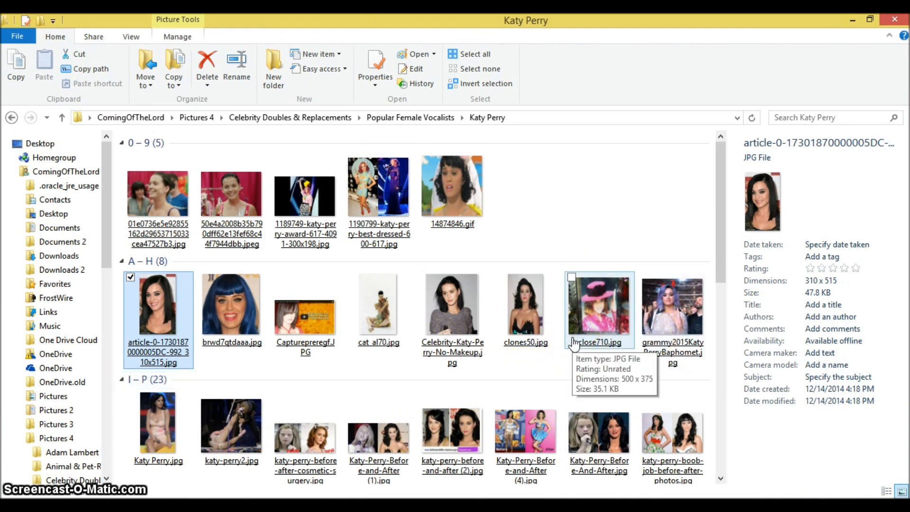
Step: Open Katy-Perry-Before-and-After (1).jpg from the I–P group in Paint
scroll(down, 3)
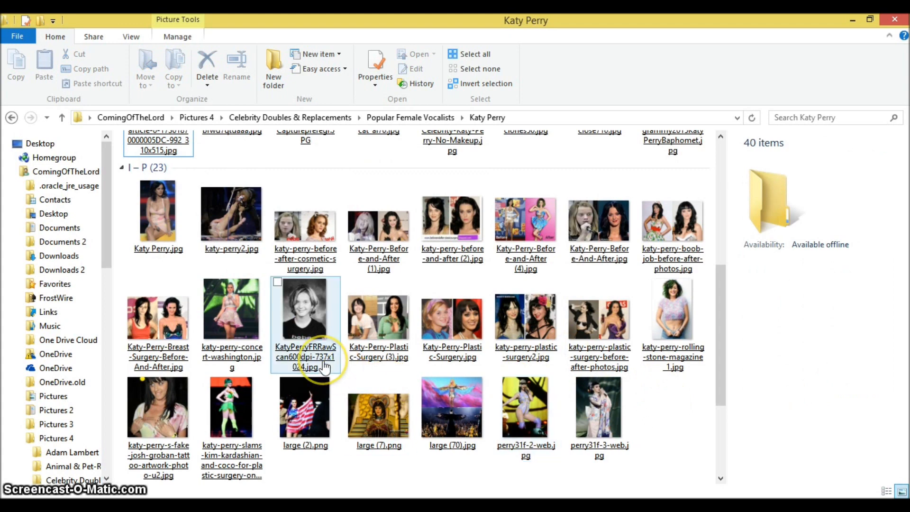
click(379, 314)
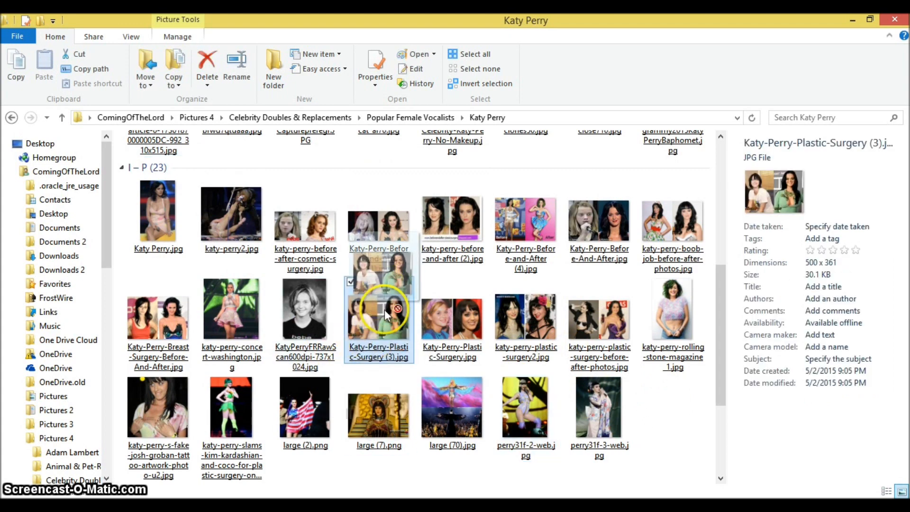
double_click(378, 307)
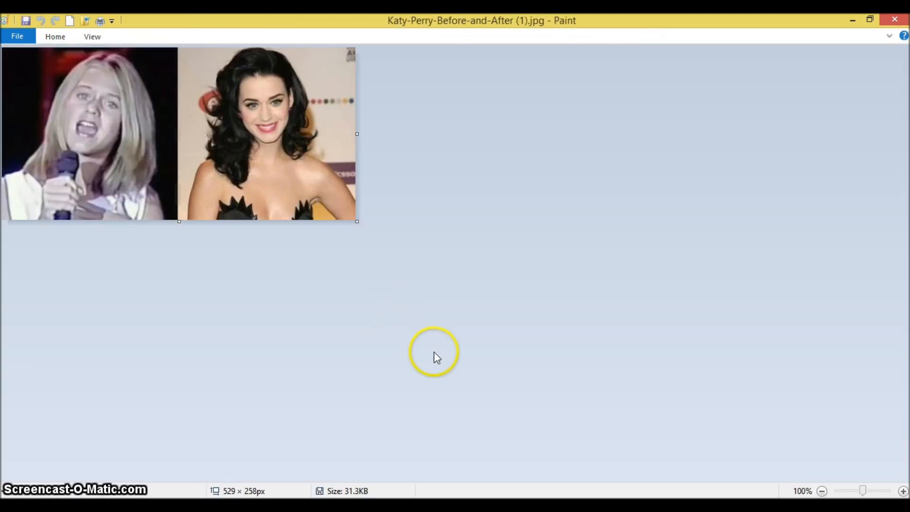
mouse_move(432, 372)
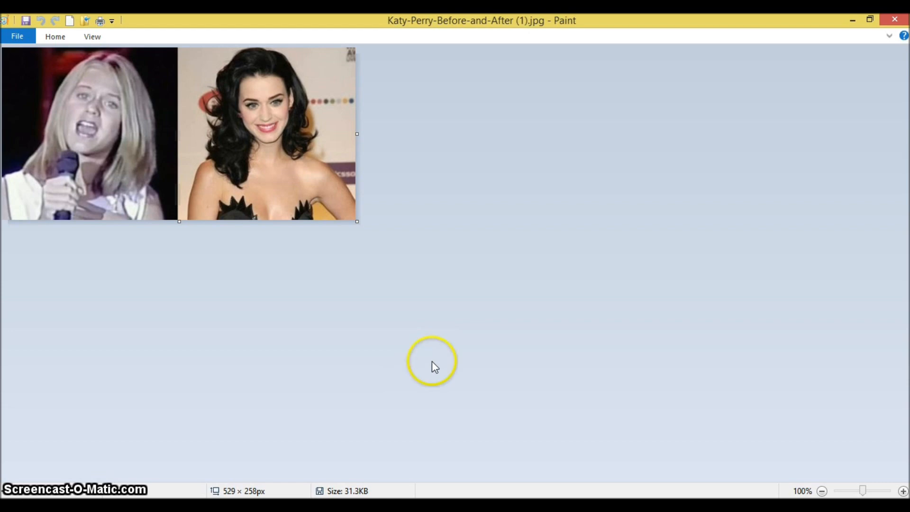
mouse_move(895, 20)
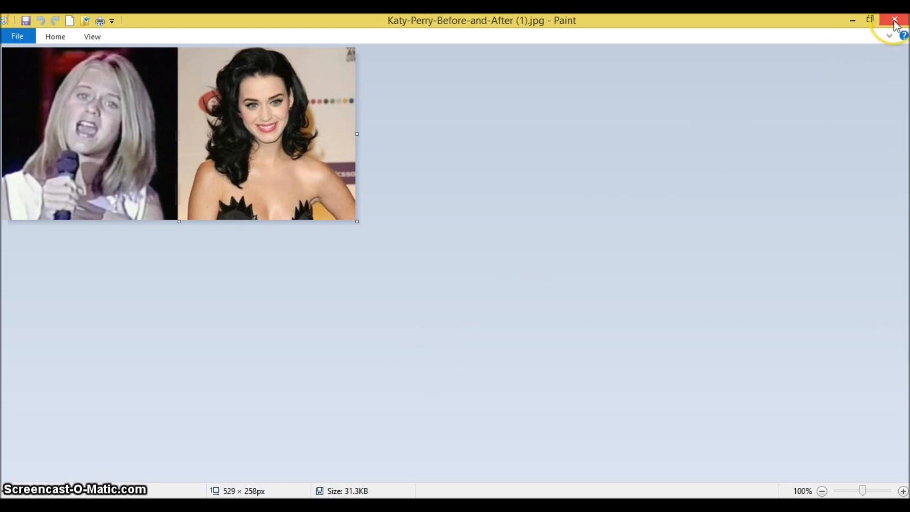
Step: Close the Before-and-After (1) photo and open Katy-Perry-Before-And-After.jpg in Paint
click(896, 19)
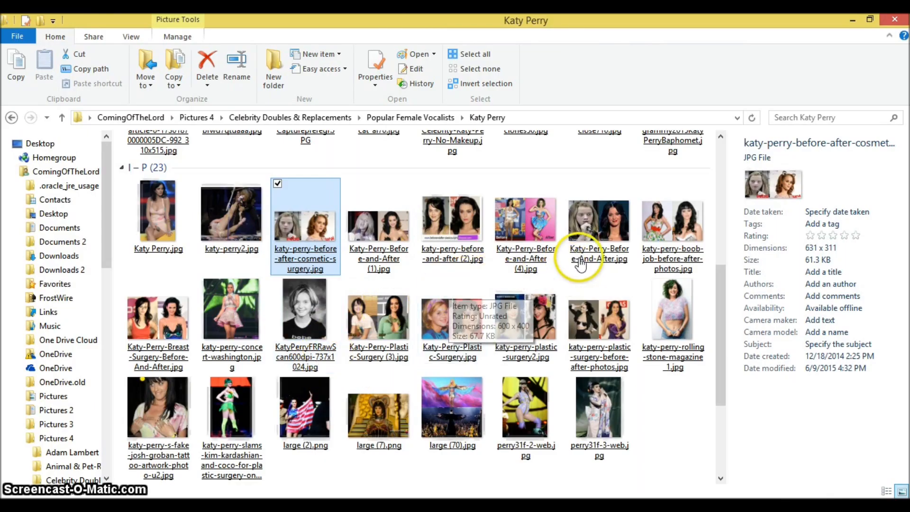
double_click(599, 219)
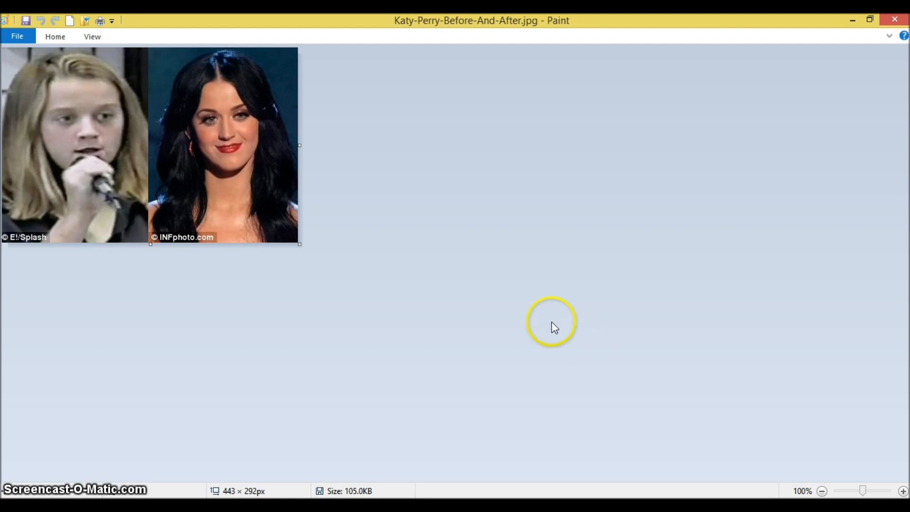
mouse_move(568, 222)
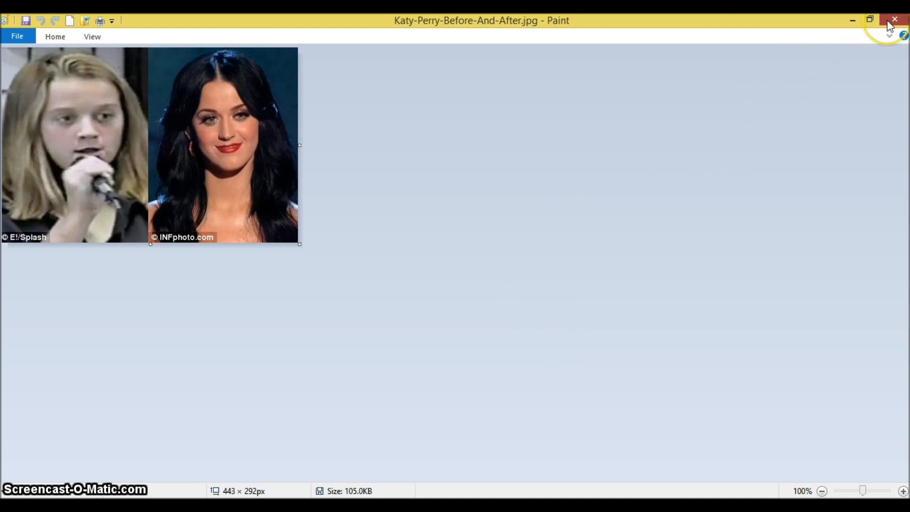
Step: Close the current photo and open katy-perry-boob-job-before-after-photos.jpg in Paint
click(894, 20)
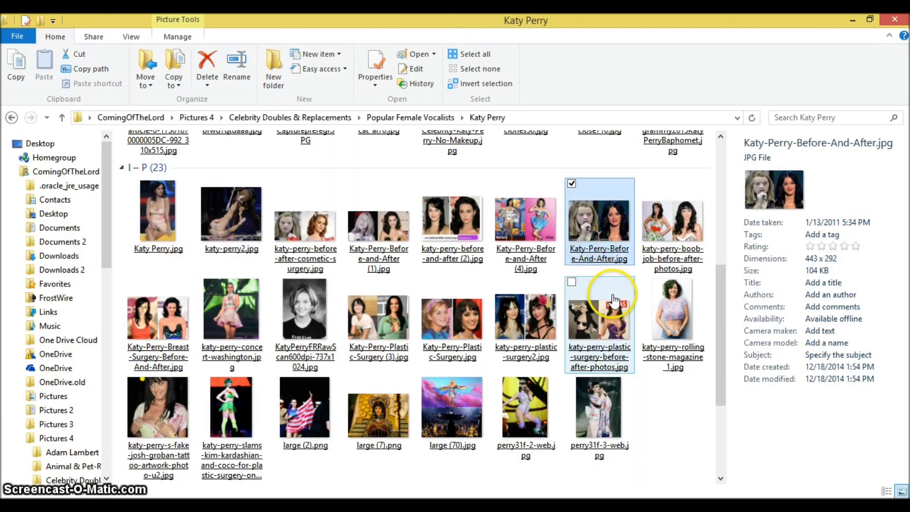
double_click(673, 219)
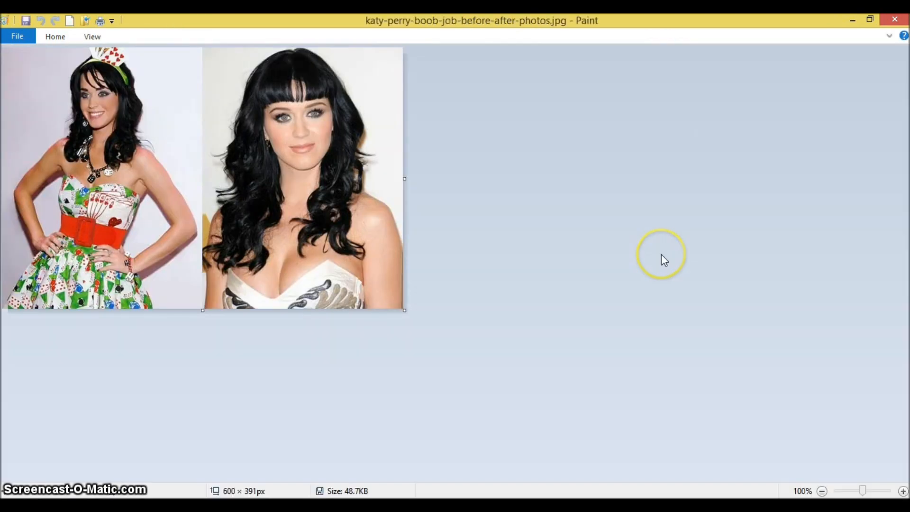
mouse_move(665, 260)
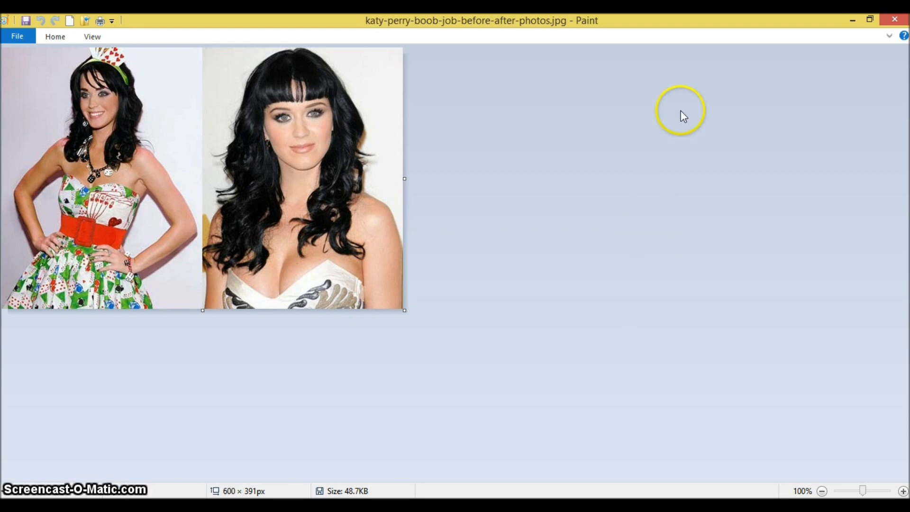
mouse_move(826, 63)
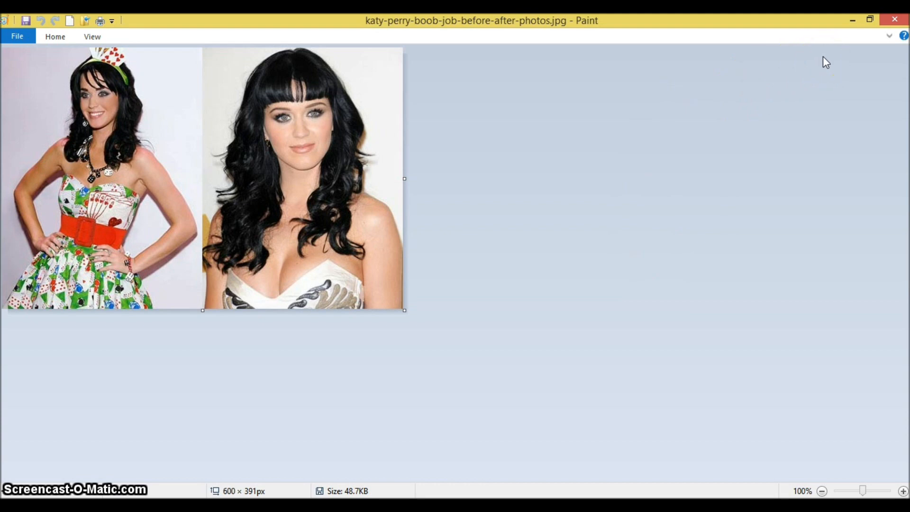
mouse_move(837, 95)
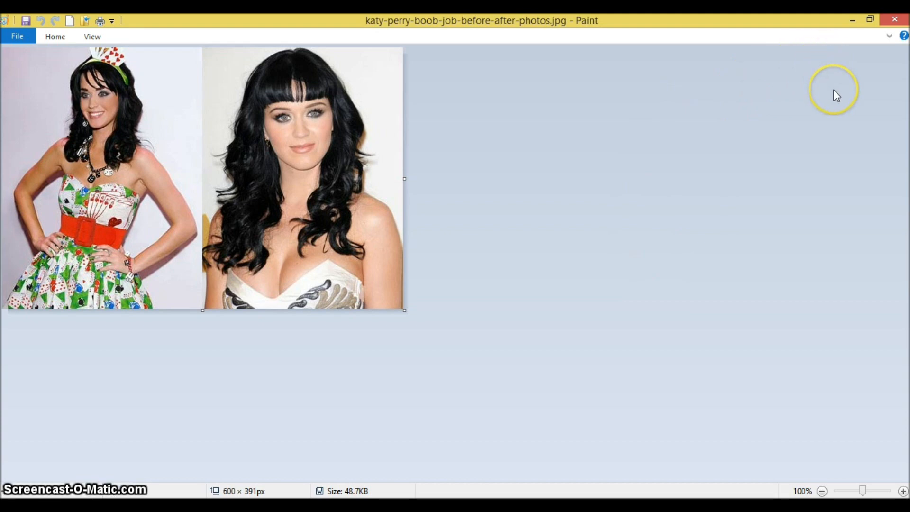
mouse_move(837, 96)
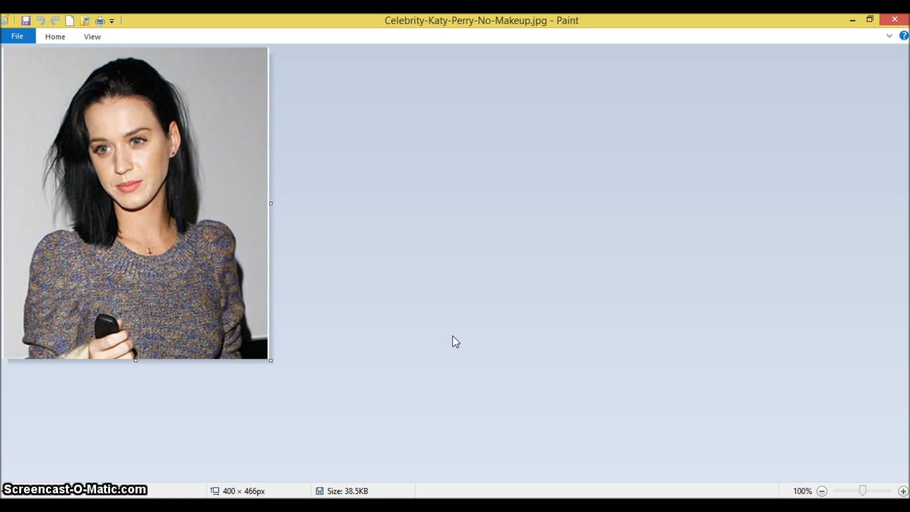
mouse_move(829, 84)
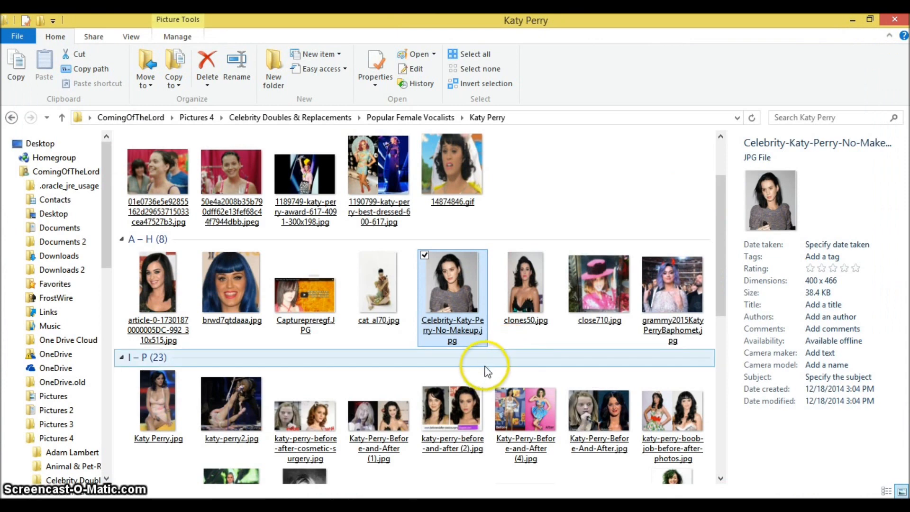
Step: Open the close710.jpg childhood photo in Paint
double_click(599, 283)
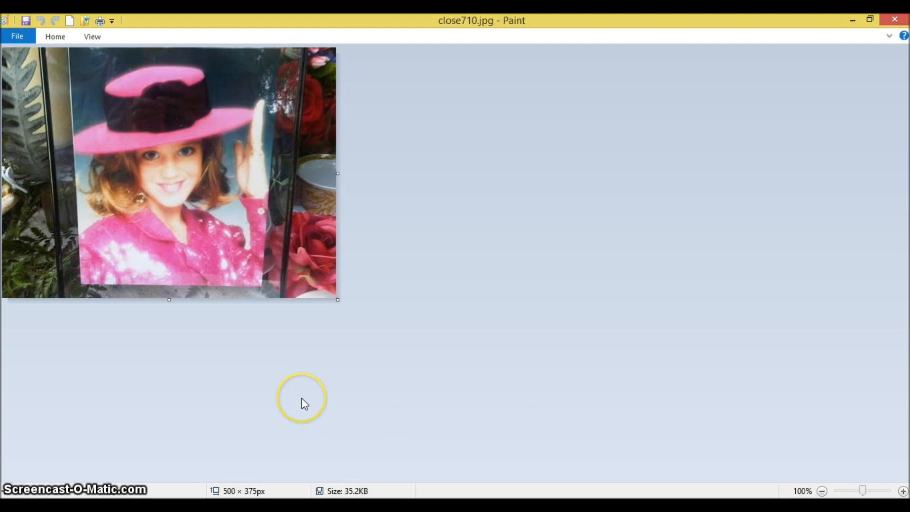
mouse_move(303, 404)
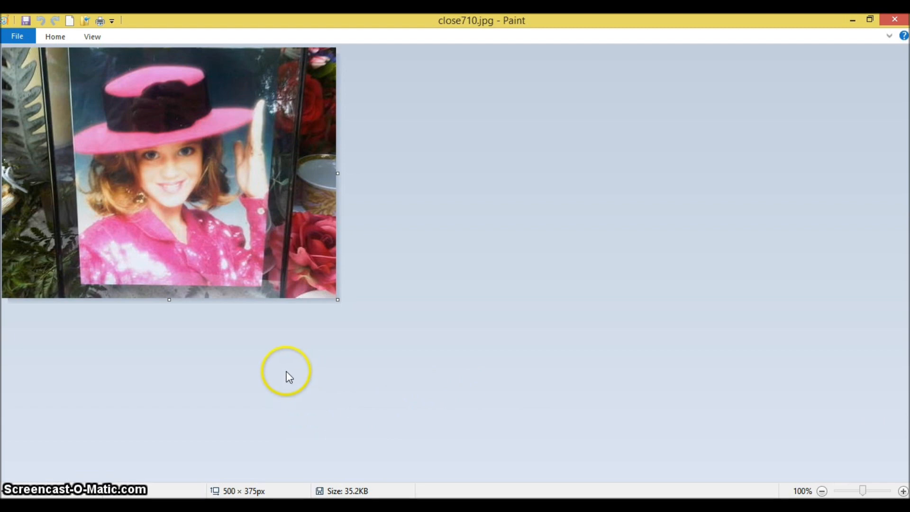
mouse_move(287, 375)
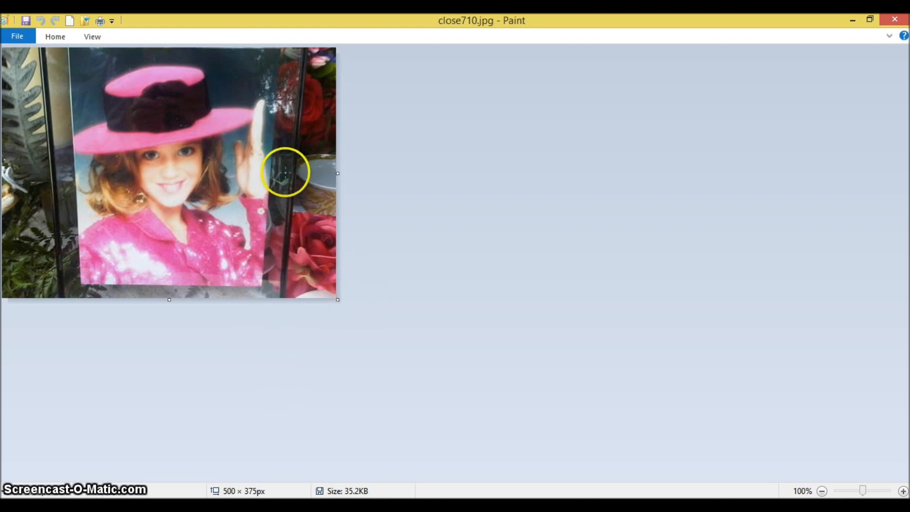
mouse_move(273, 181)
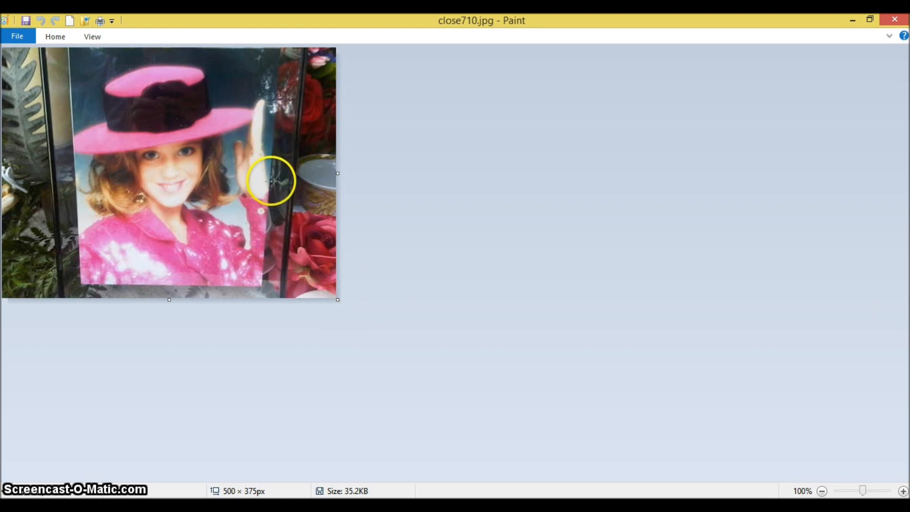
mouse_move(842, 86)
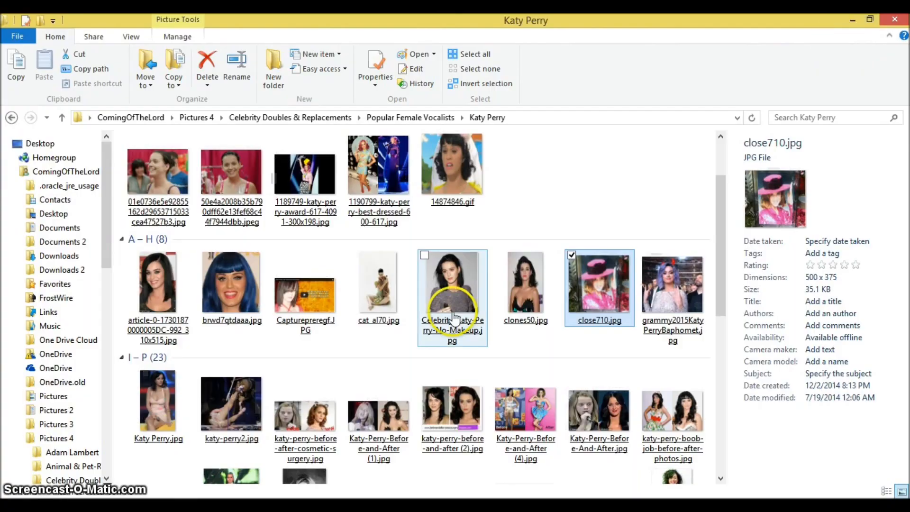
double_click(158, 400)
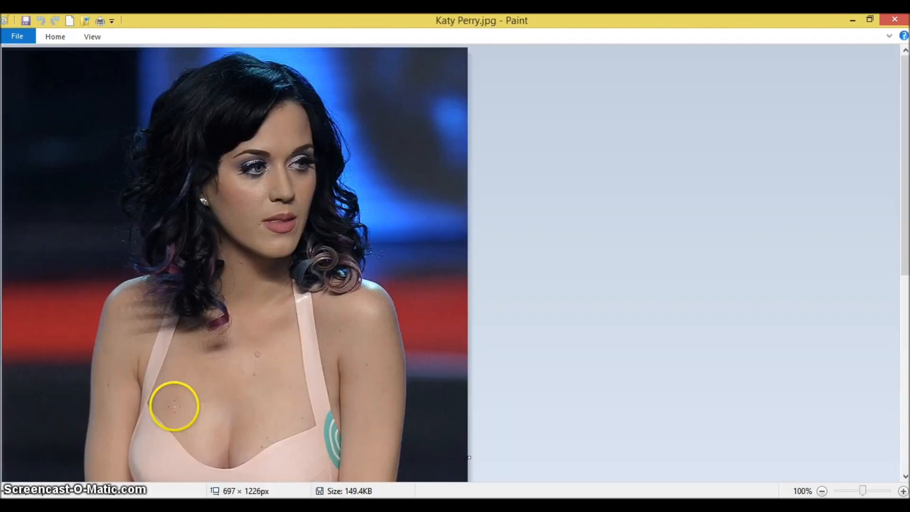
scroll(down, 3)
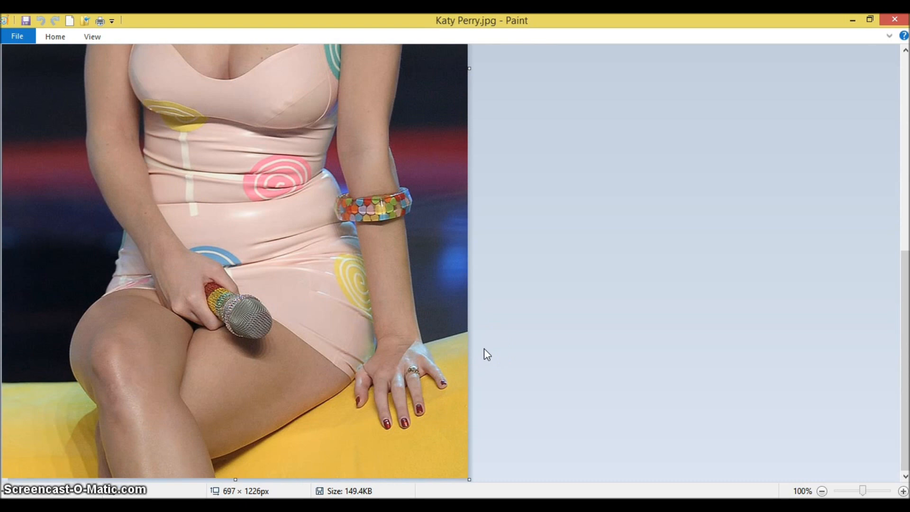
scroll(up, 3)
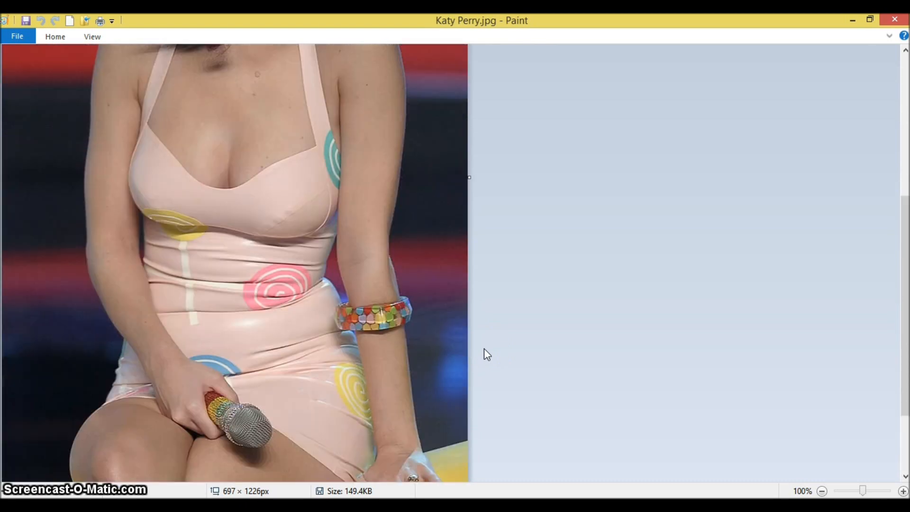
scroll(up, 3)
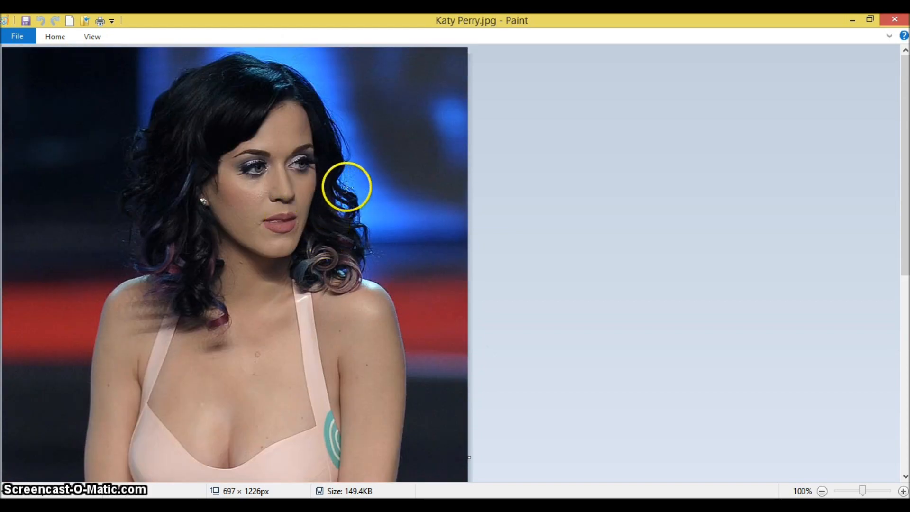
mouse_move(433, 193)
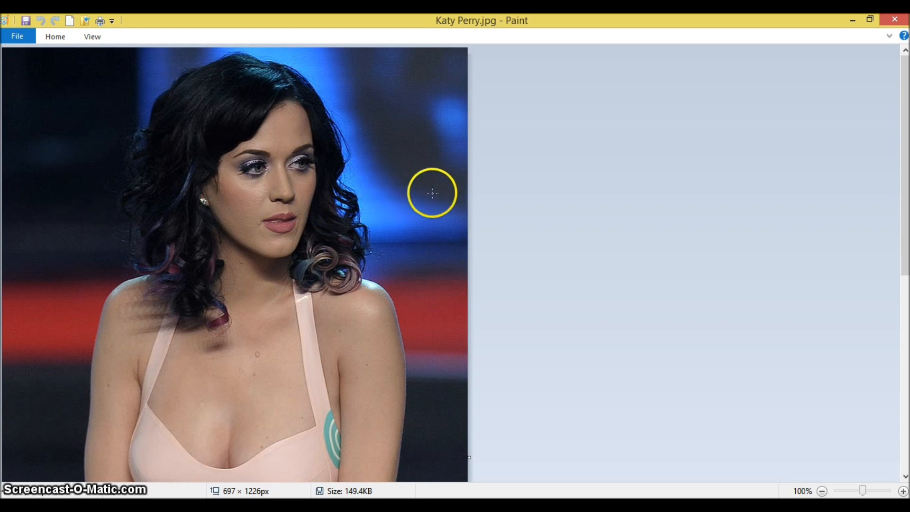
mouse_move(897, 36)
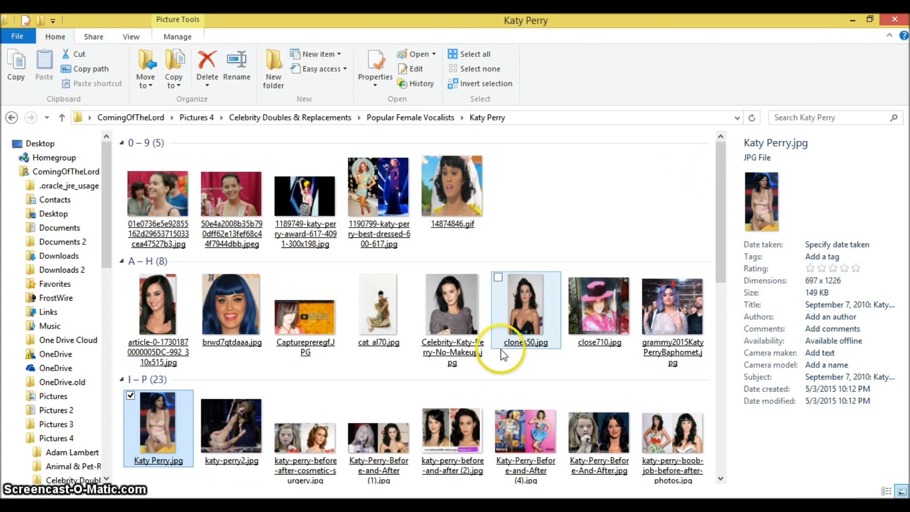
click(508, 364)
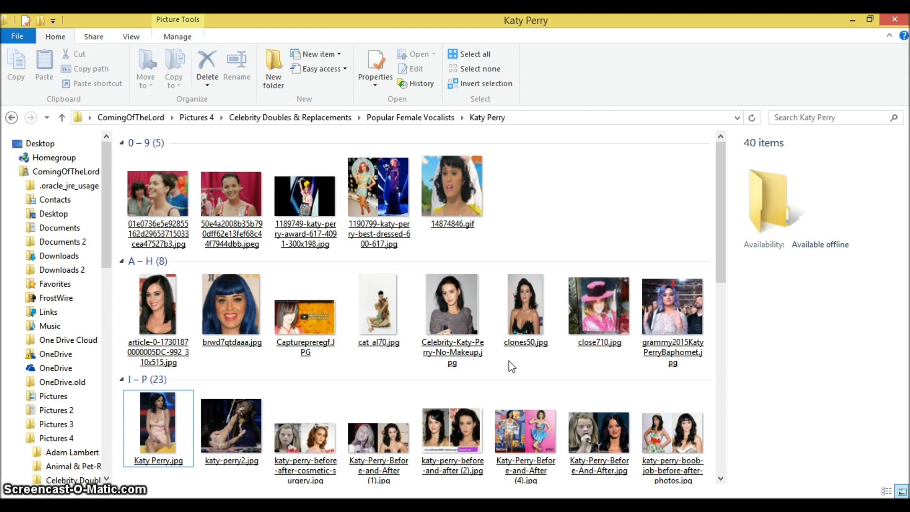
scroll(down, 3)
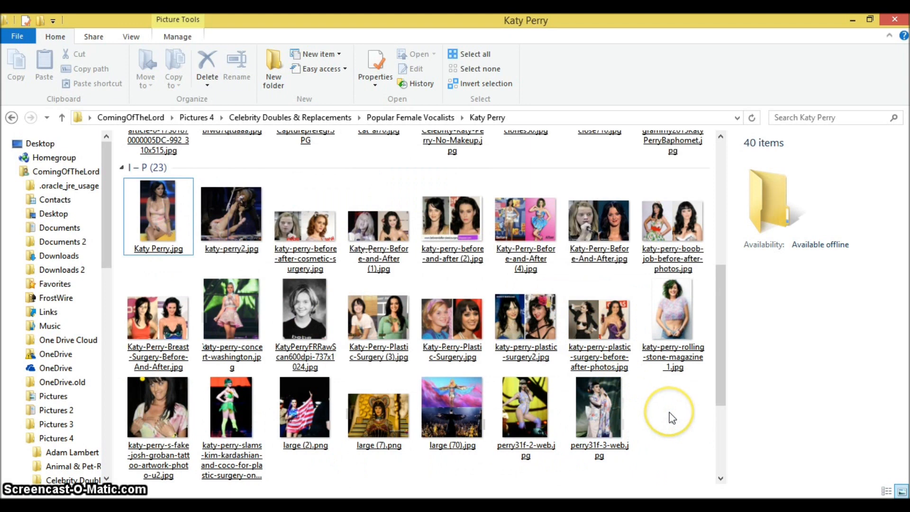
scroll(down, 3)
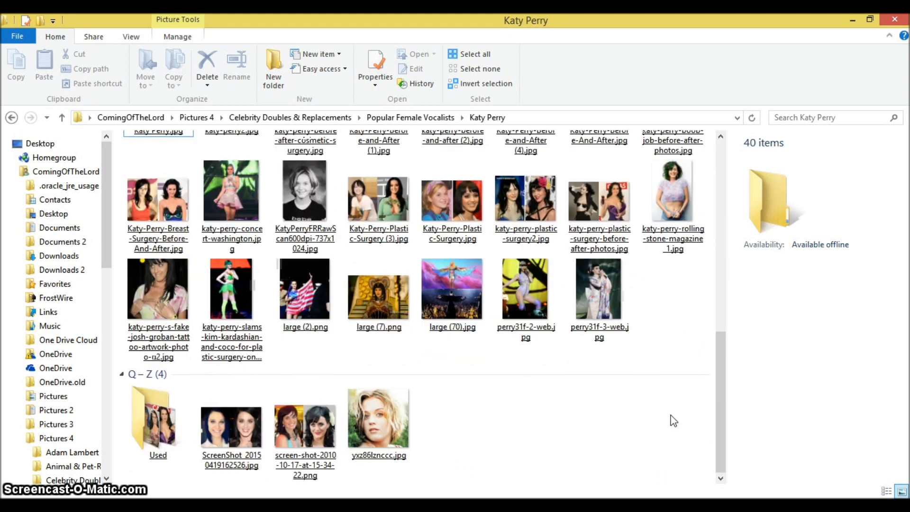
click(158, 418)
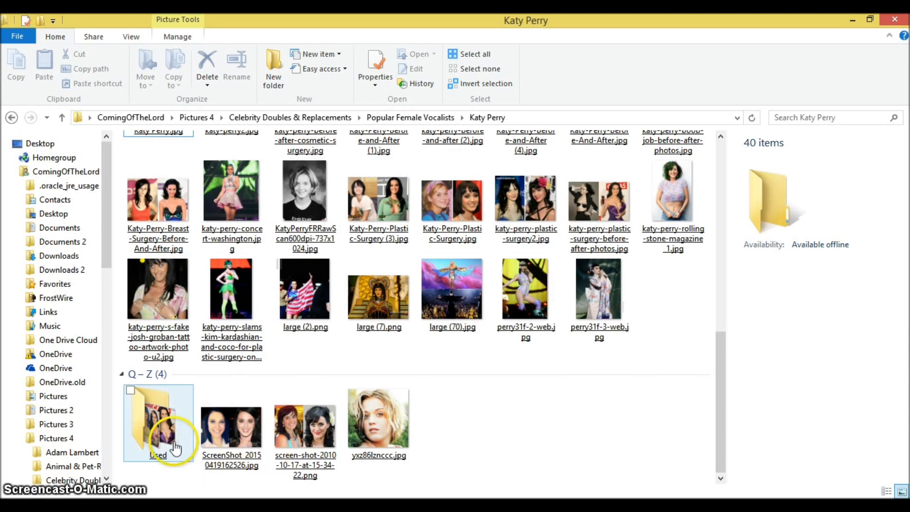
scroll(up, 3)
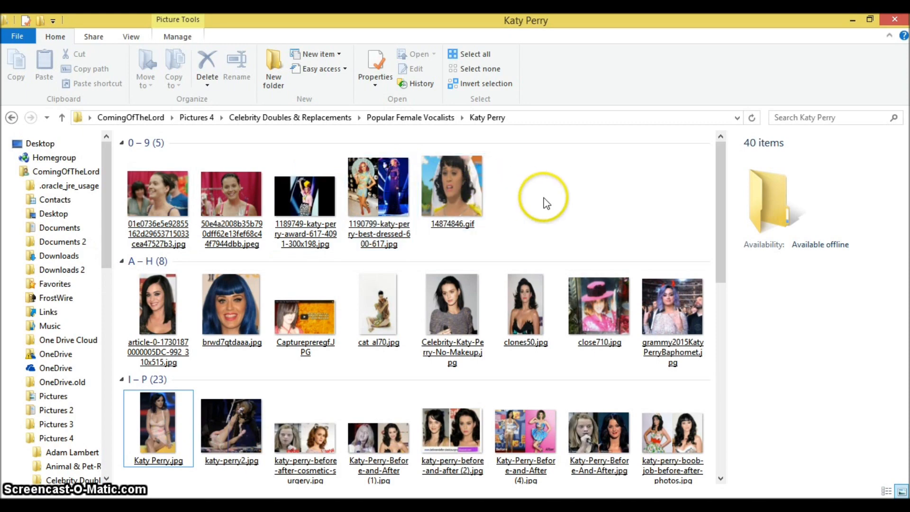
mouse_move(527, 180)
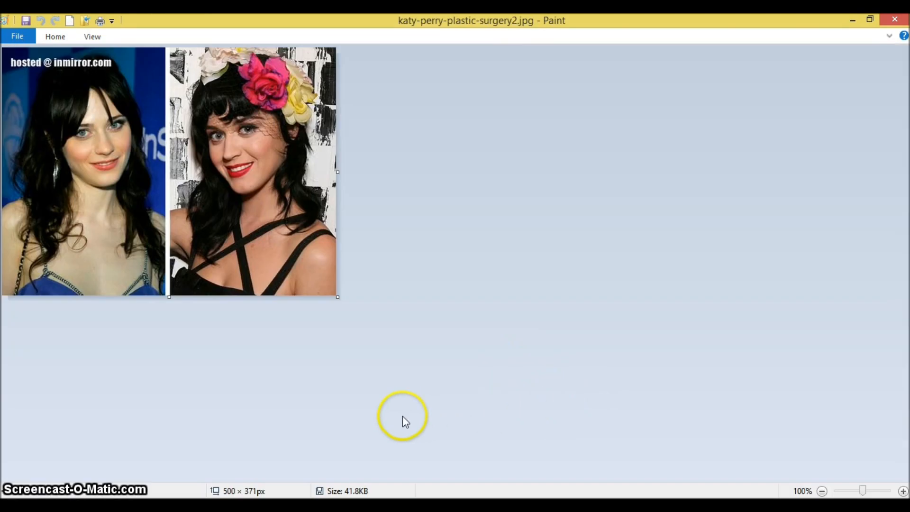
mouse_move(419, 424)
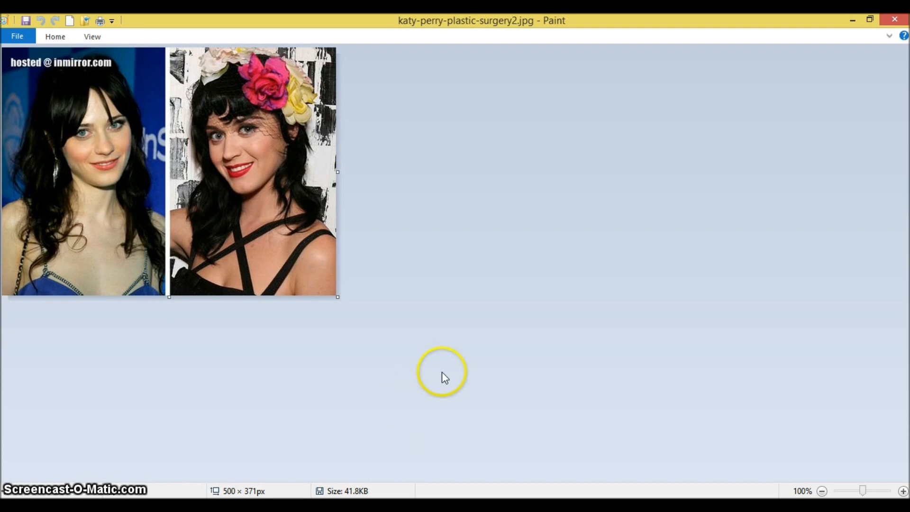
mouse_move(894, 19)
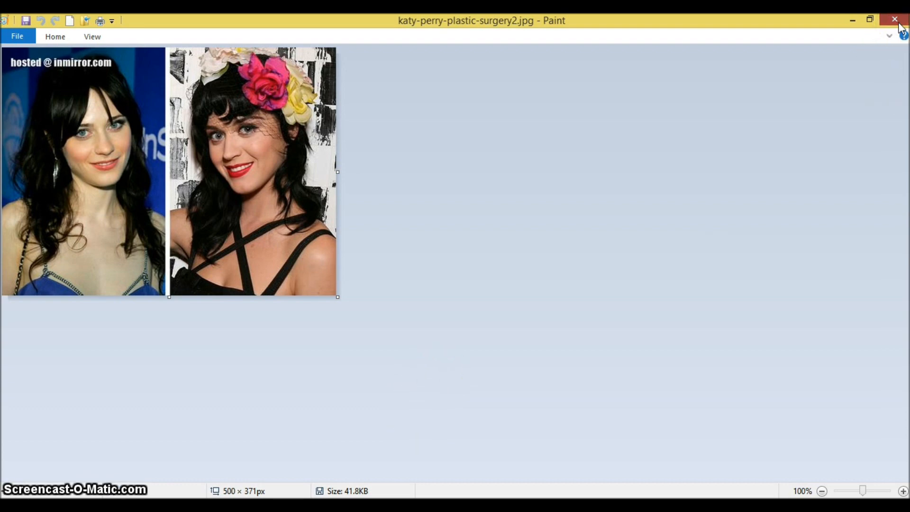
Step: Close the plastic-surgery photo and open yxz86lzncccc.jpg from the Q–Z group in Paint
click(895, 20)
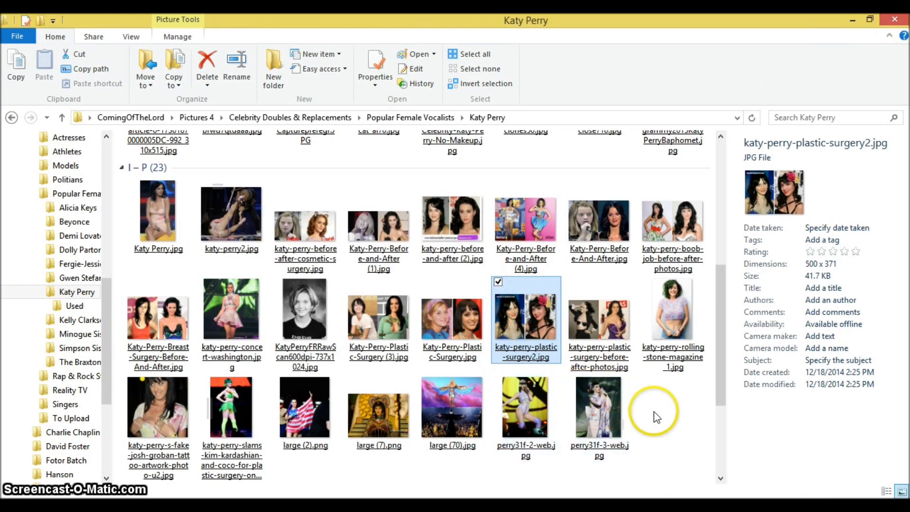
scroll(up, 3)
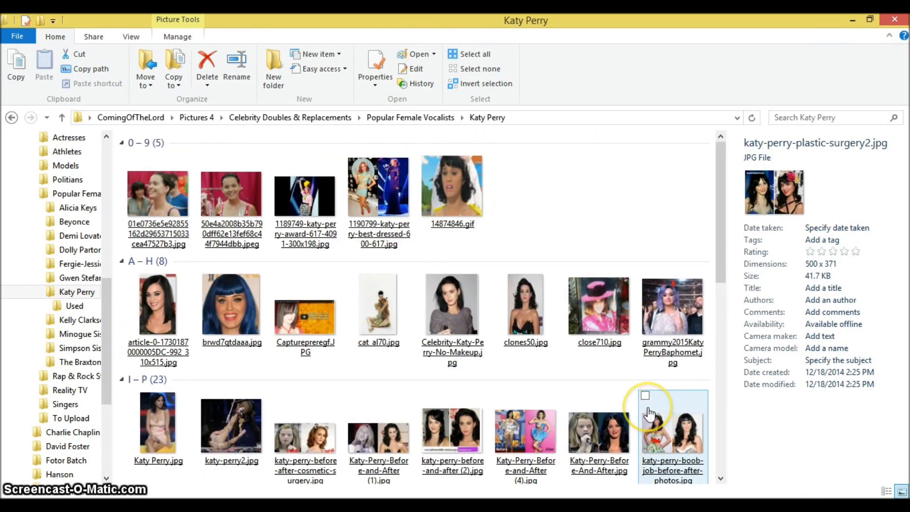
mouse_move(673, 415)
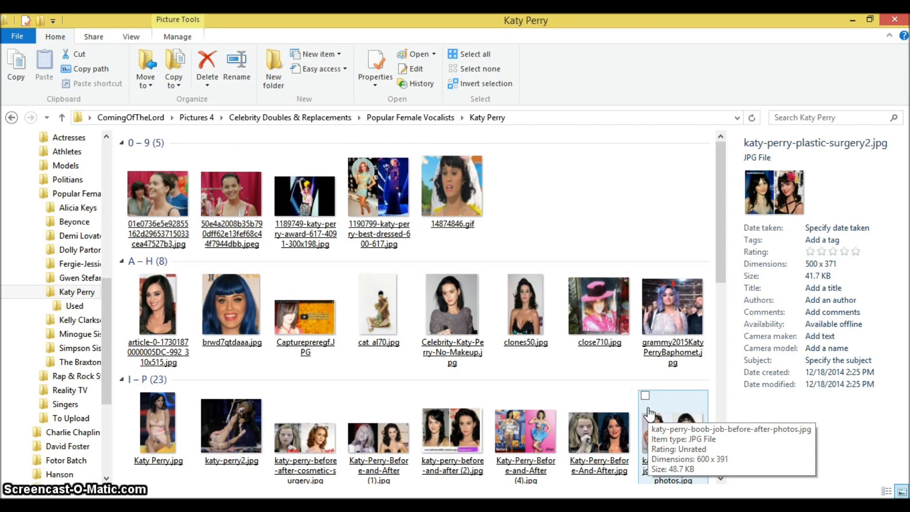
mouse_move(591, 275)
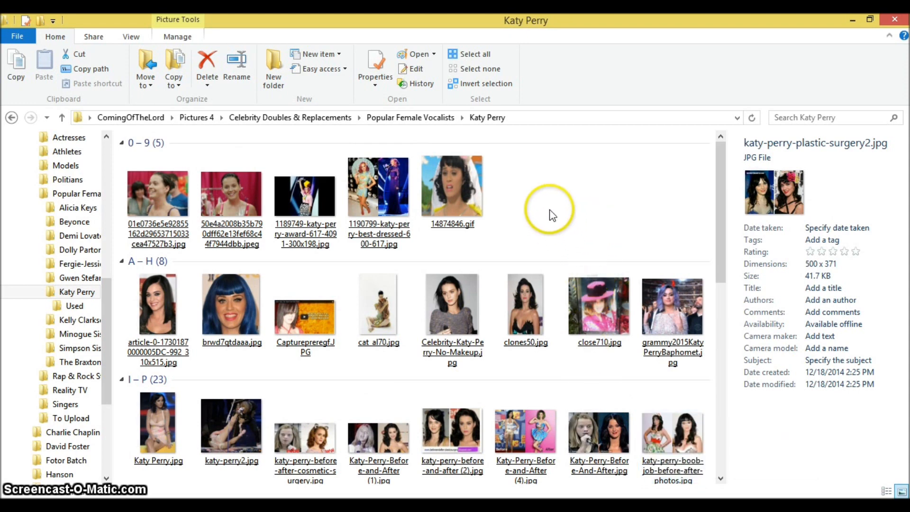
mouse_move(552, 211)
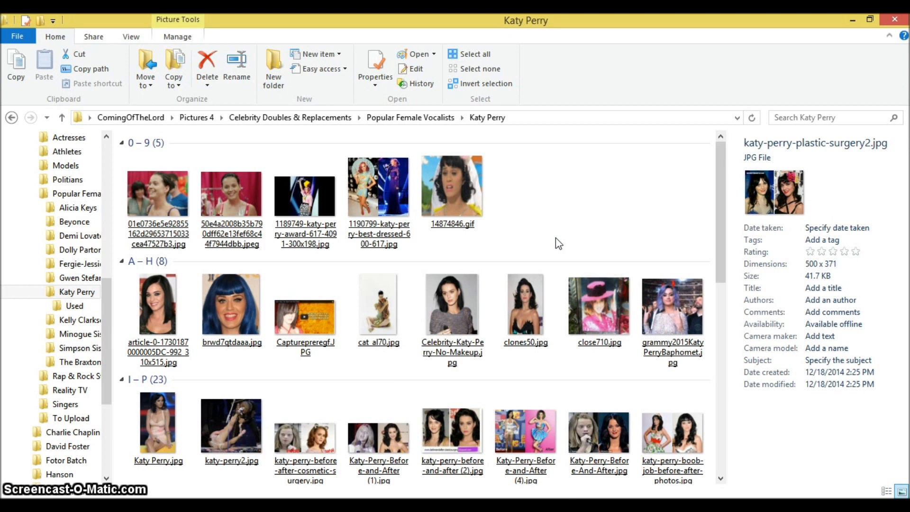
scroll(down, 3)
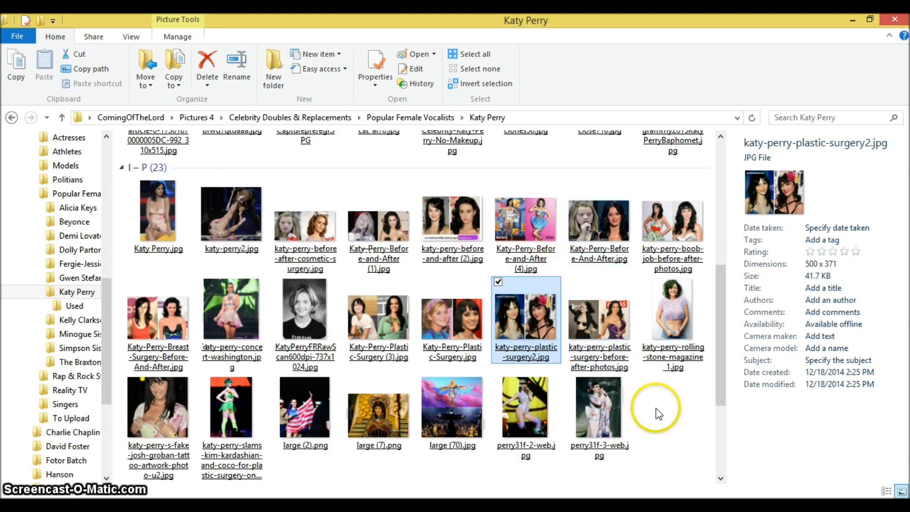
mouse_move(662, 421)
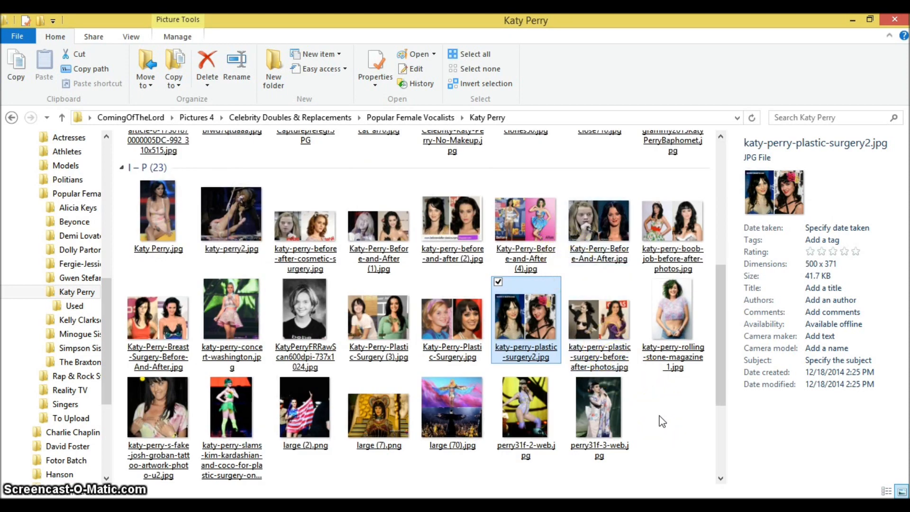
click(654, 417)
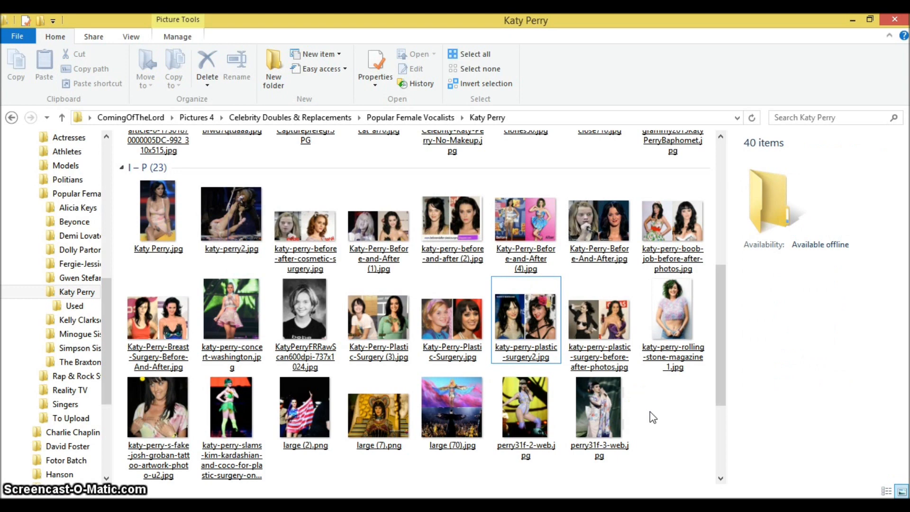
mouse_move(666, 418)
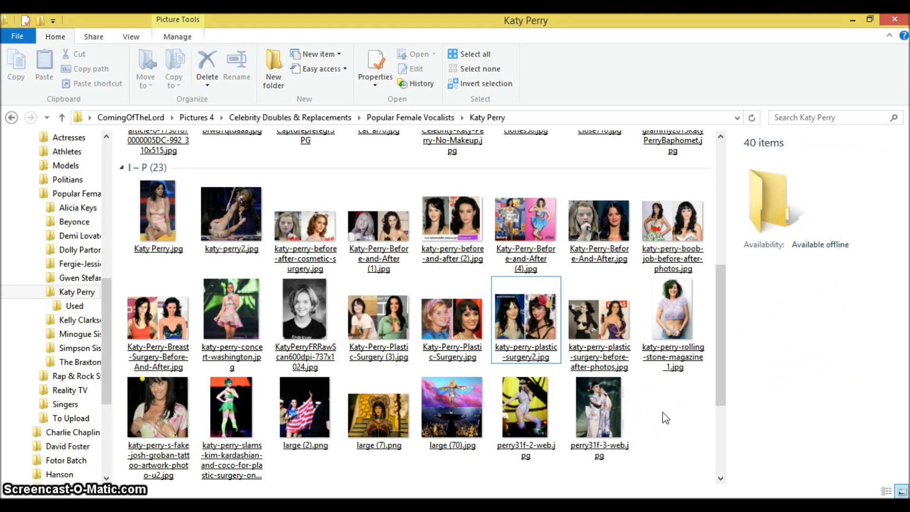
scroll(down, 3)
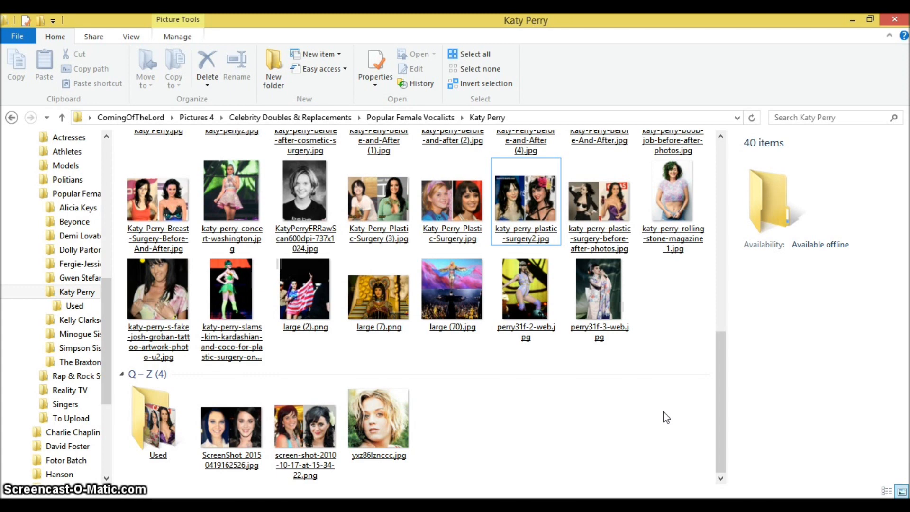
mouse_move(667, 422)
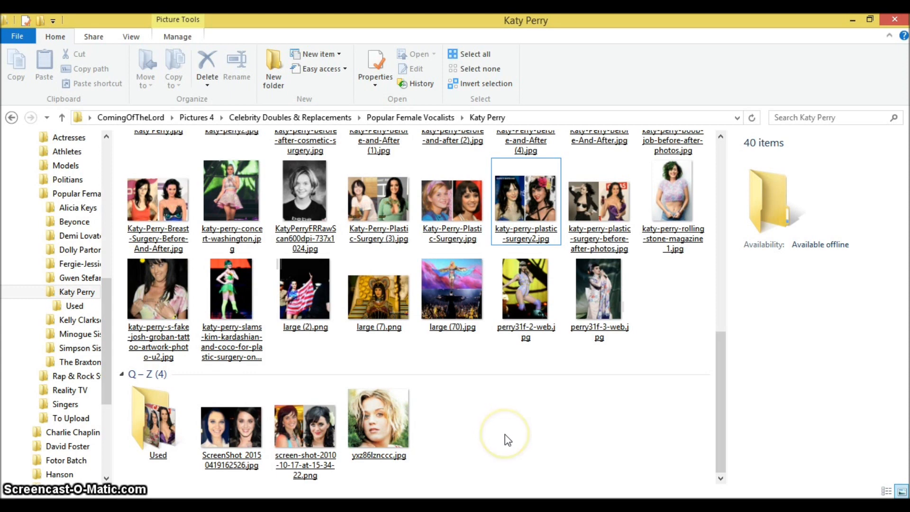
double_click(379, 413)
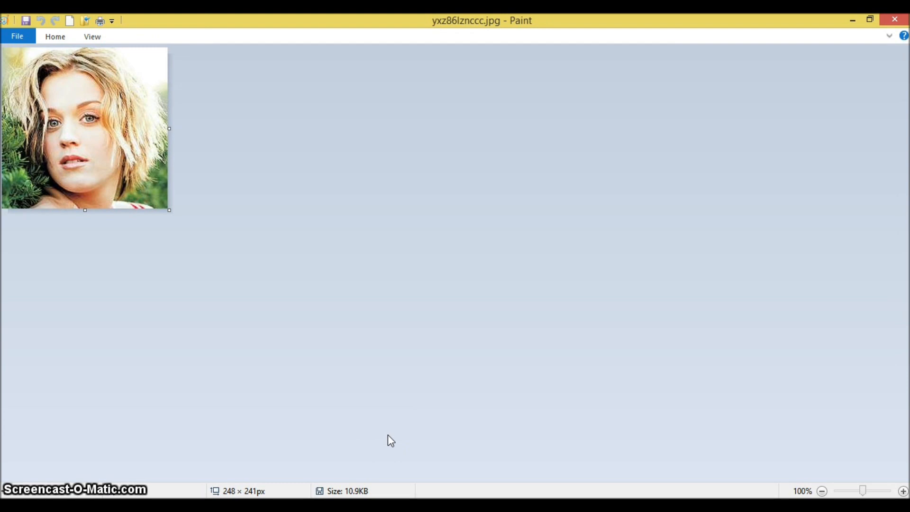
Step: Look over the yxz86lzncccc.jpg portrait in Paint
click(390, 435)
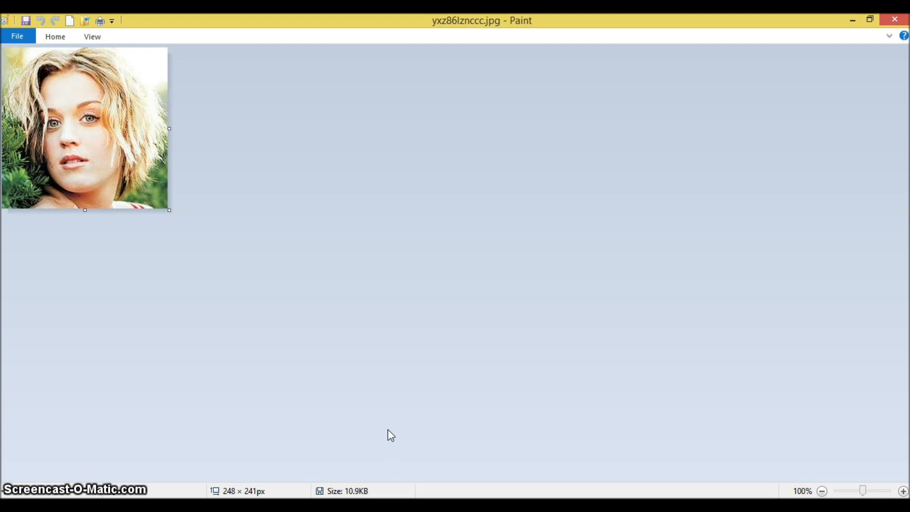
mouse_move(870, 55)
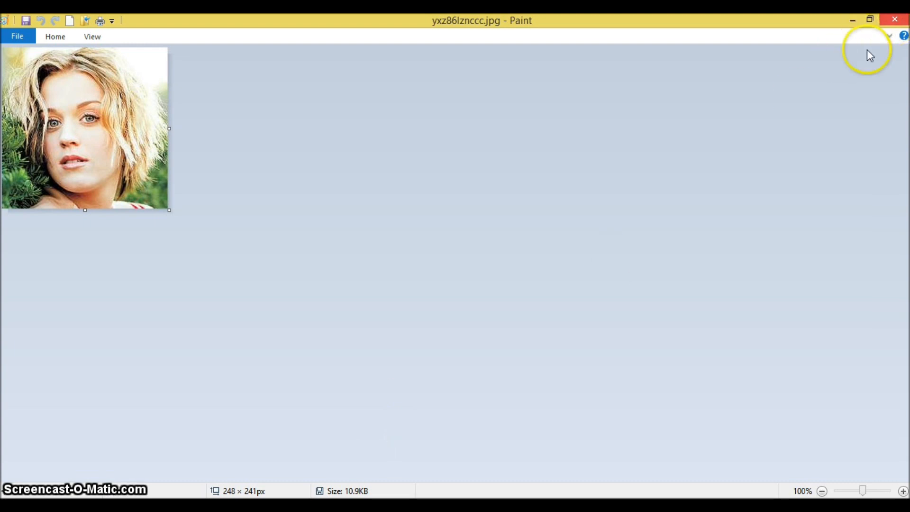
mouse_move(810, 225)
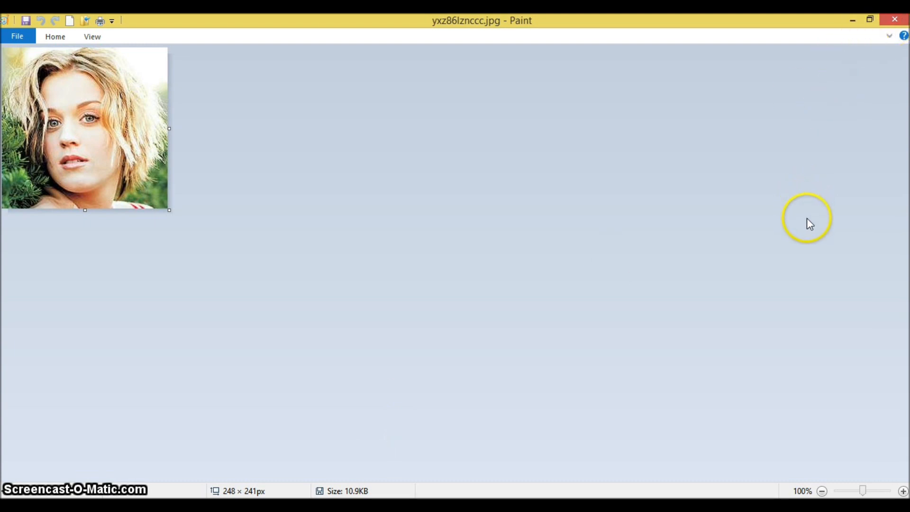
mouse_move(806, 237)
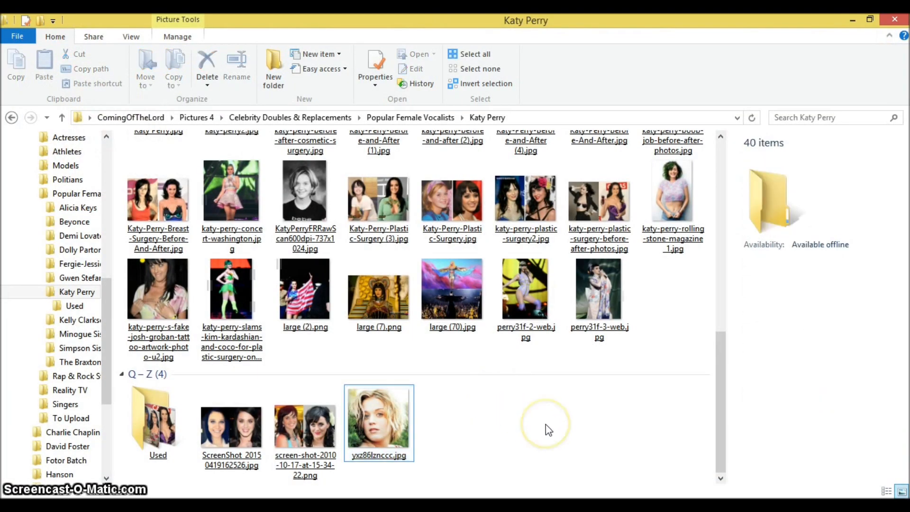
Step: Scroll through the Katy Perry folder thumbnails looking for the plastic-surgery photo
scroll(up, 3)
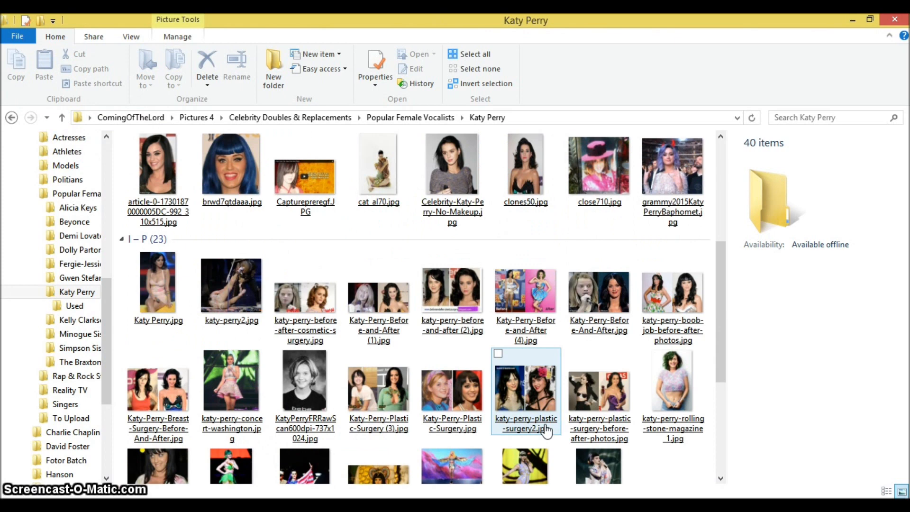
mouse_move(494, 386)
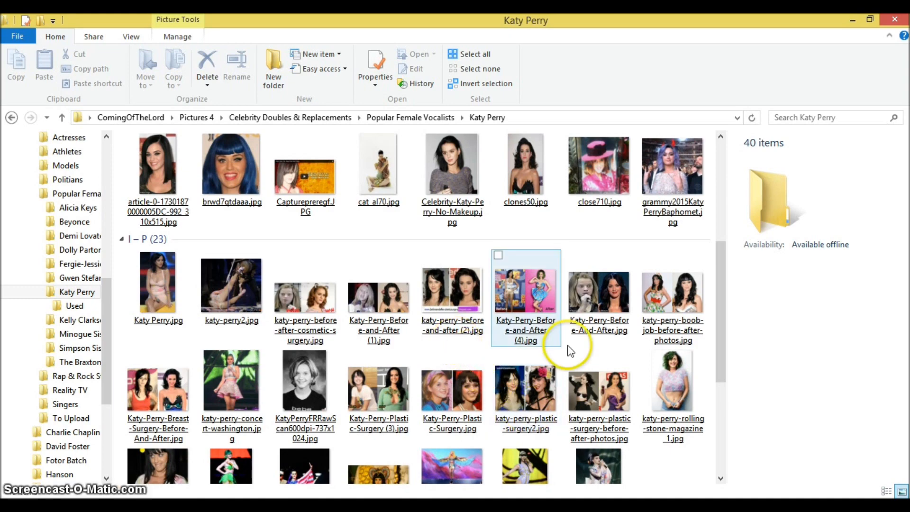
scroll(down, 3)
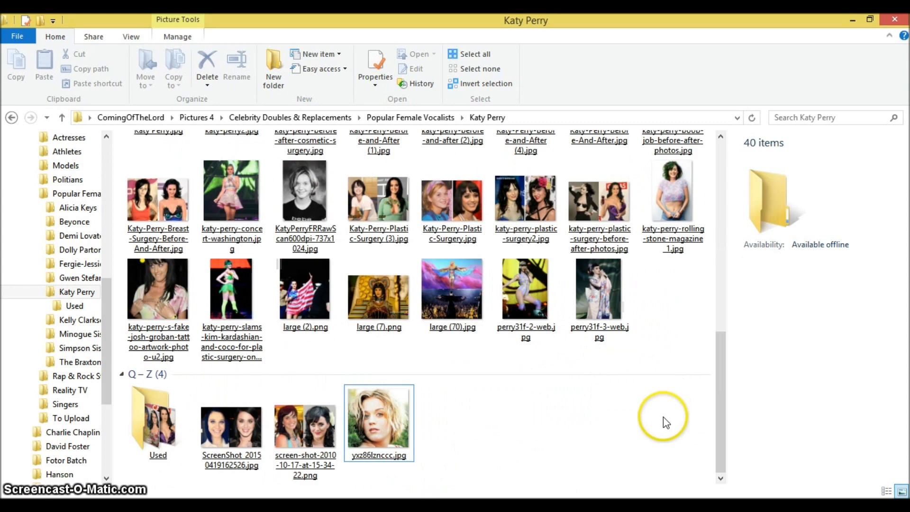
scroll(up, 3)
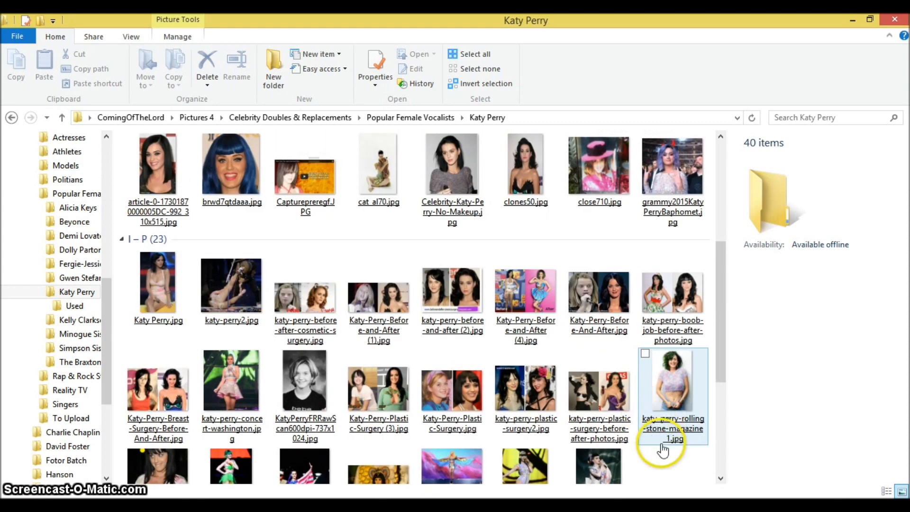
mouse_move(672, 444)
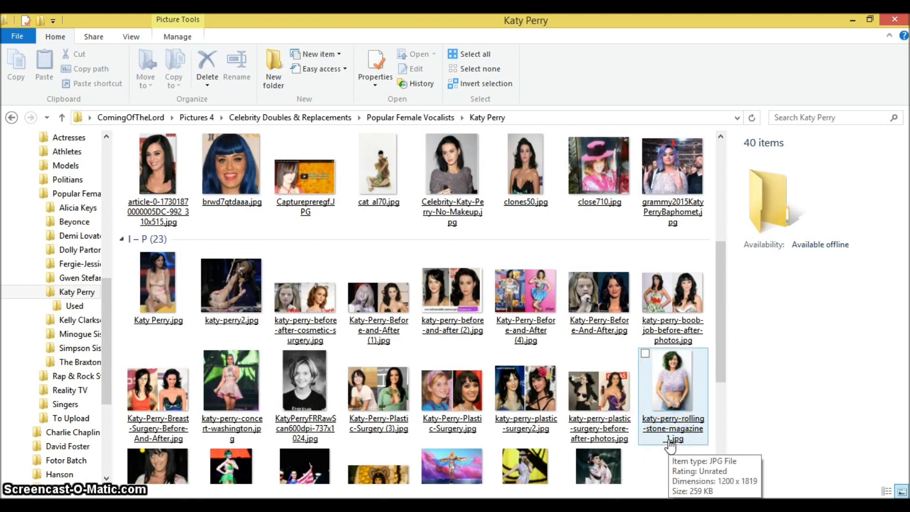
scroll(down, 3)
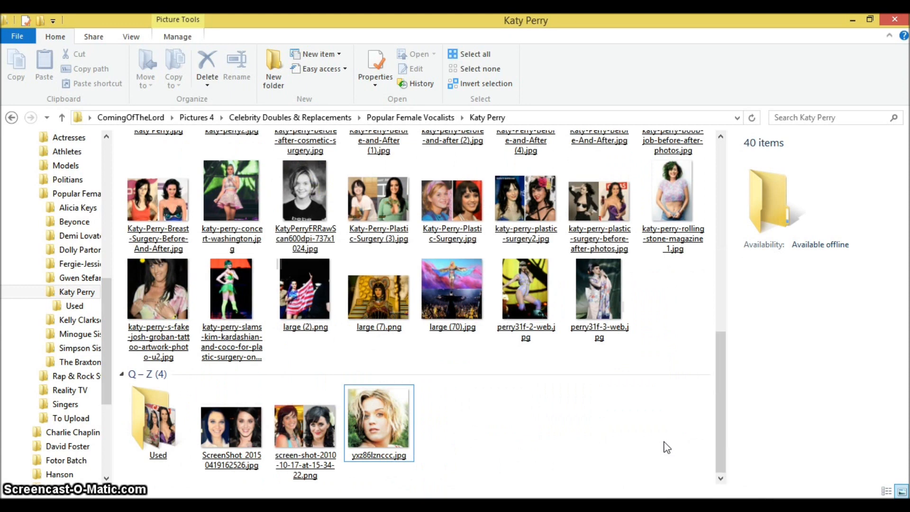
mouse_move(601, 257)
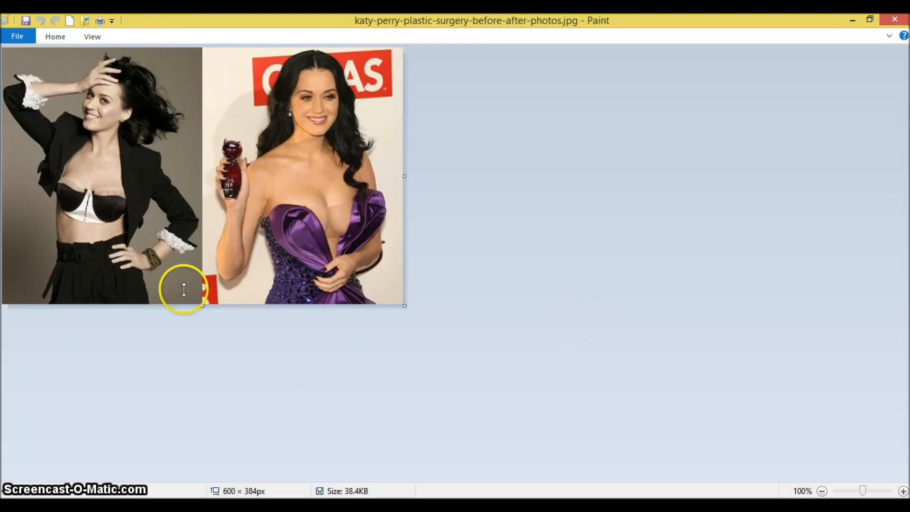
mouse_move(136, 228)
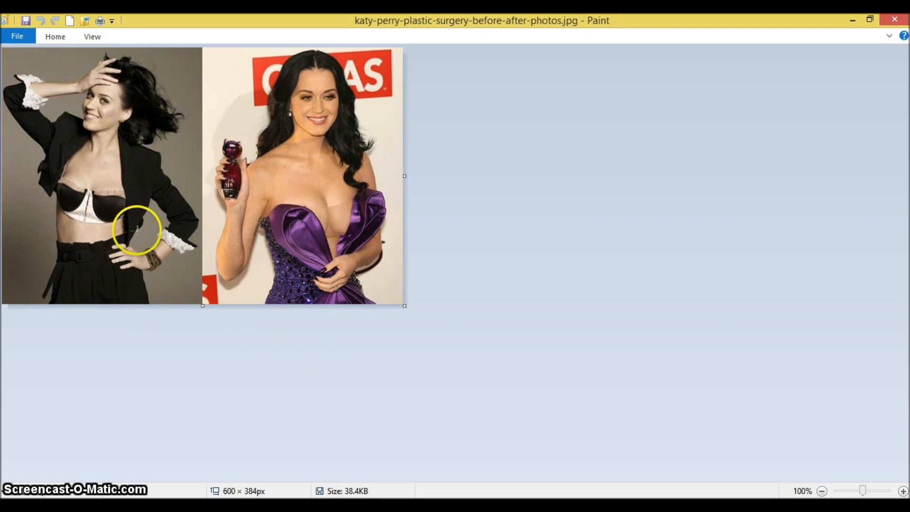
mouse_move(343, 283)
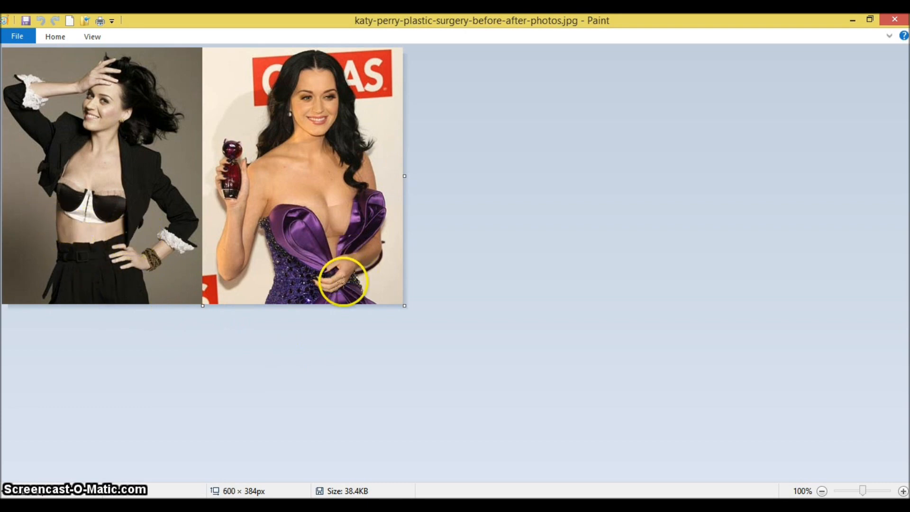
mouse_move(123, 167)
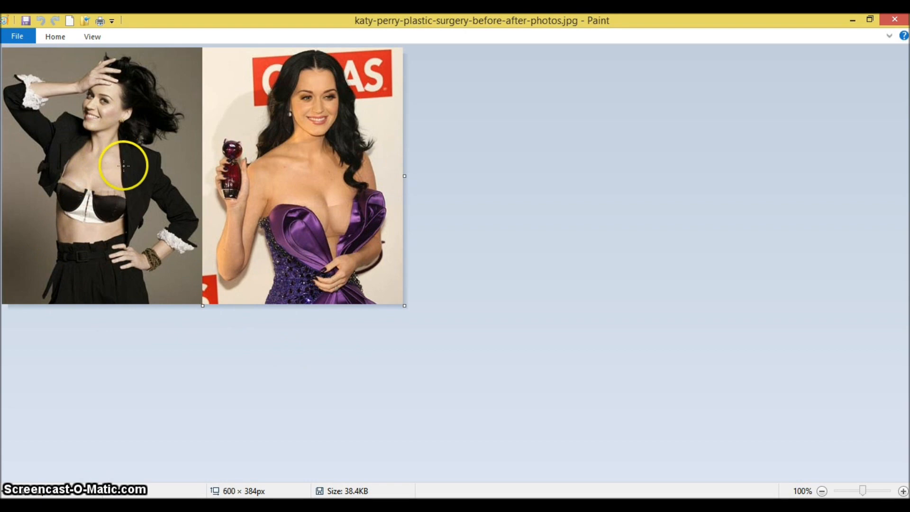
mouse_move(318, 172)
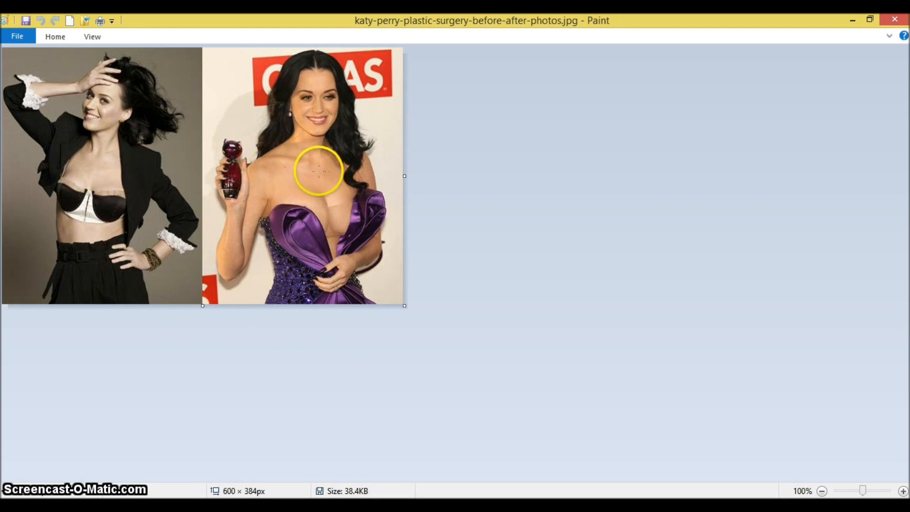
mouse_move(97, 138)
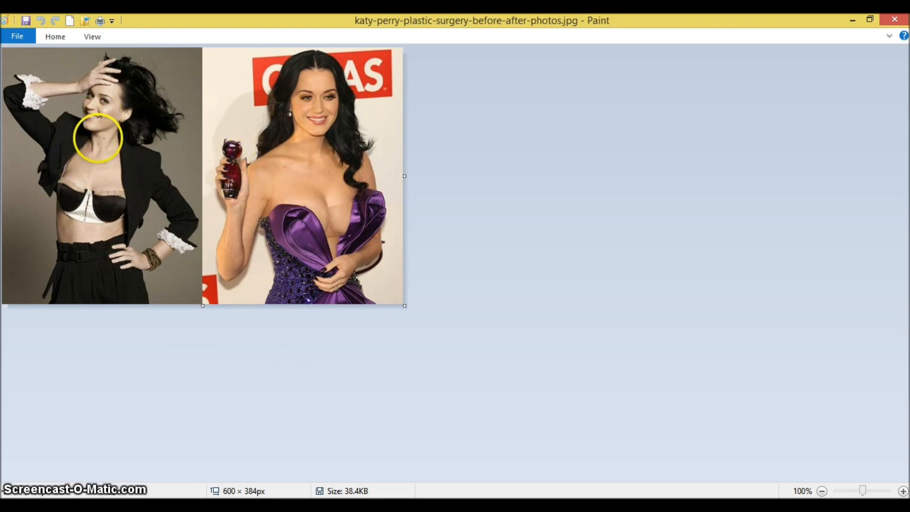
mouse_move(341, 364)
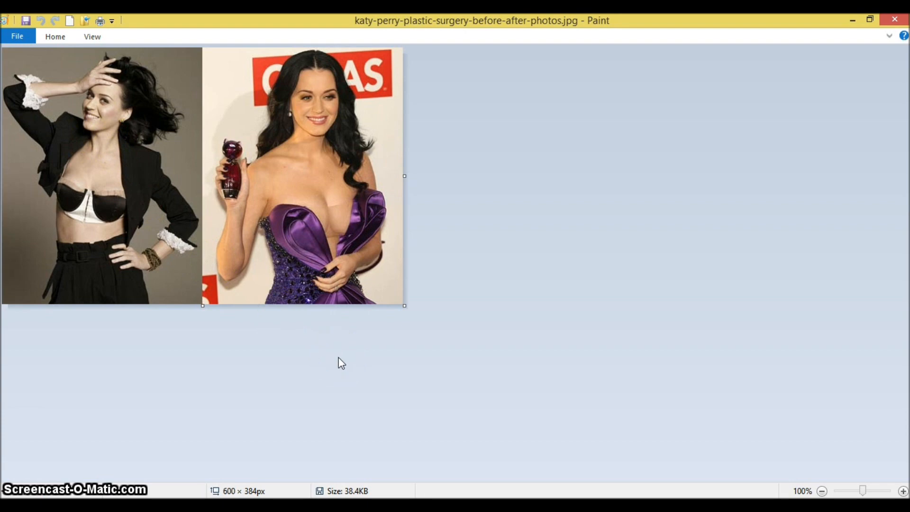